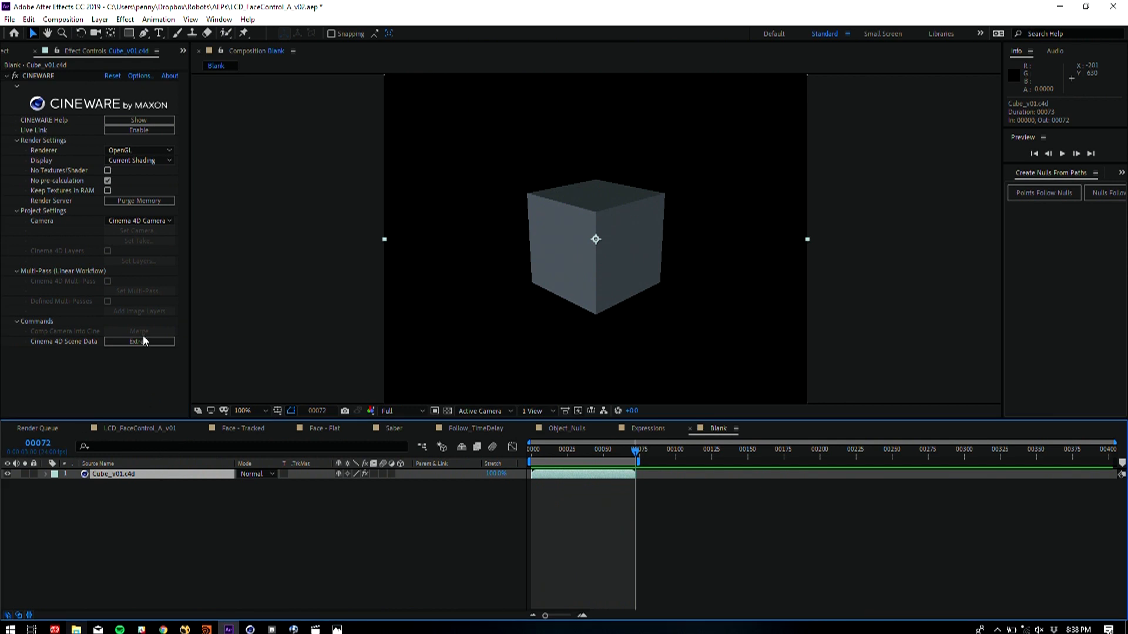
Add a Null object under the cube in Cinema 4D, then switch back toward After Effects
left_click(138, 341)
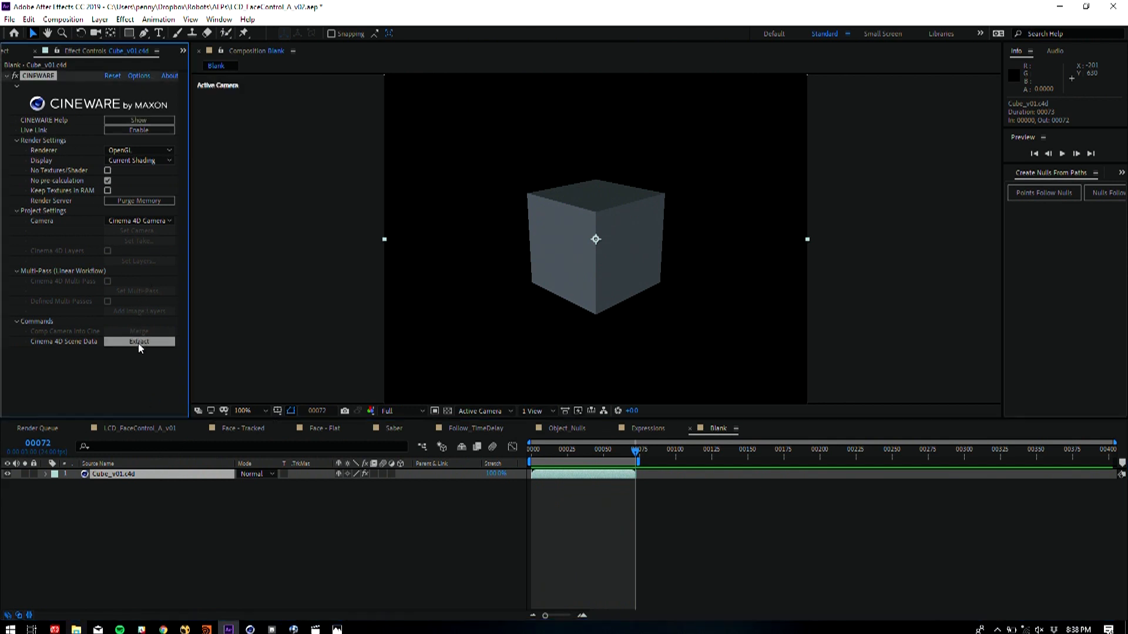
left_click(138, 341)
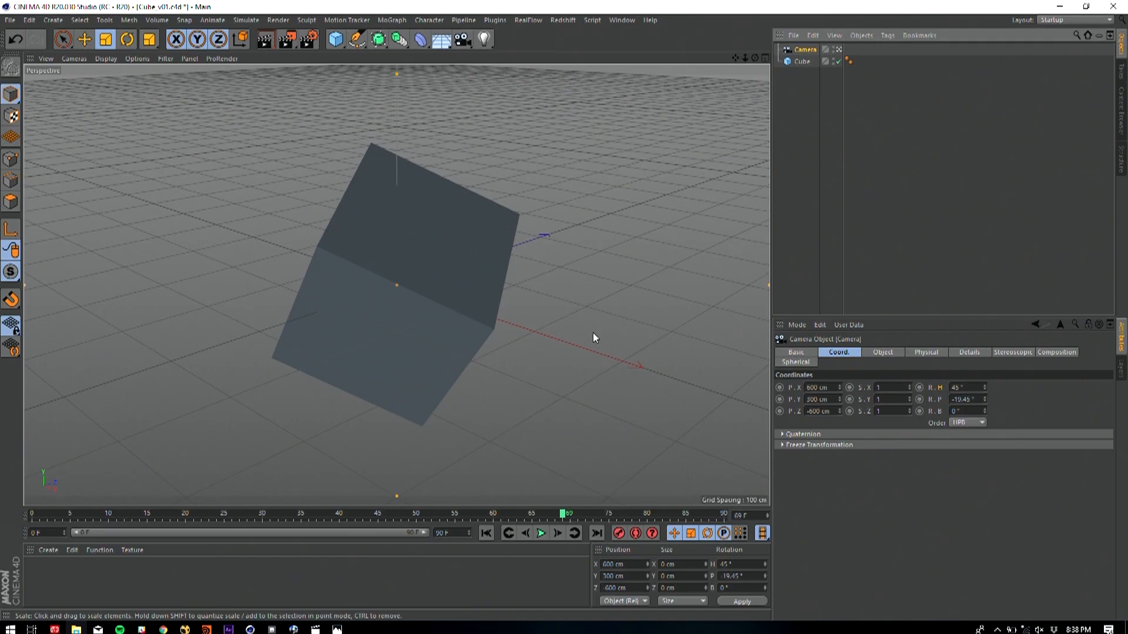
left_click(334, 40)
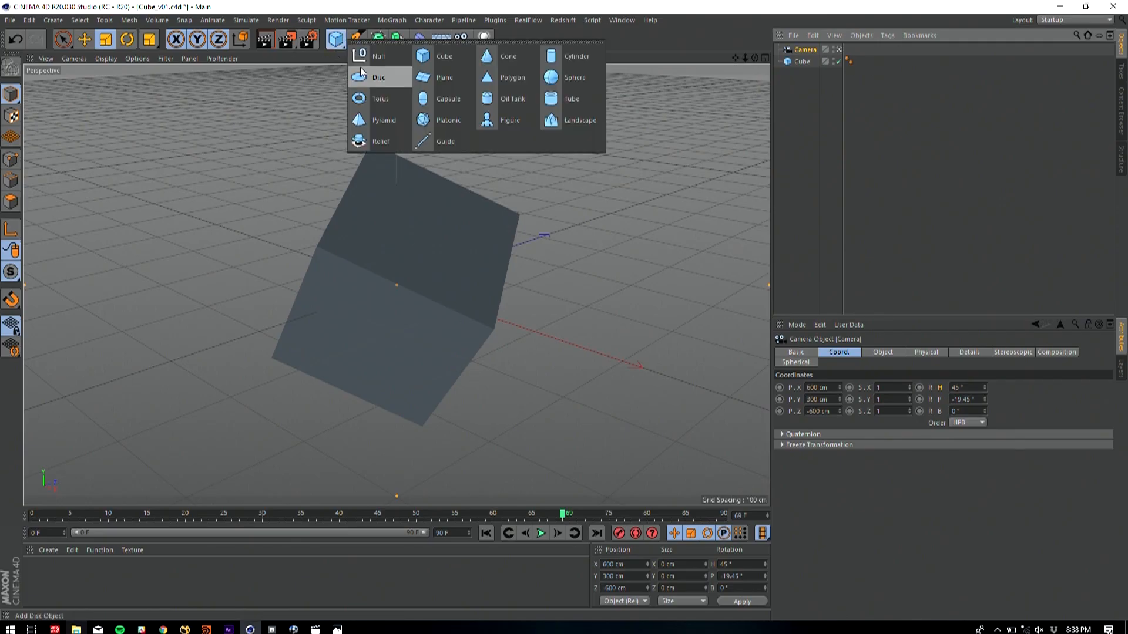
left_click(379, 57)
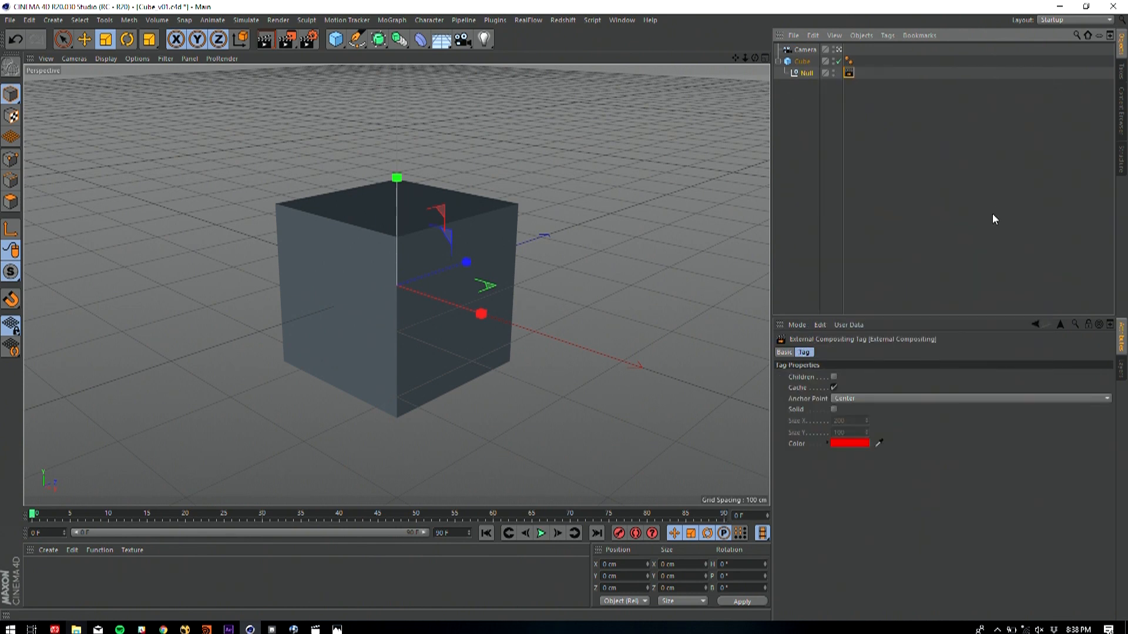
key("alt+tab")
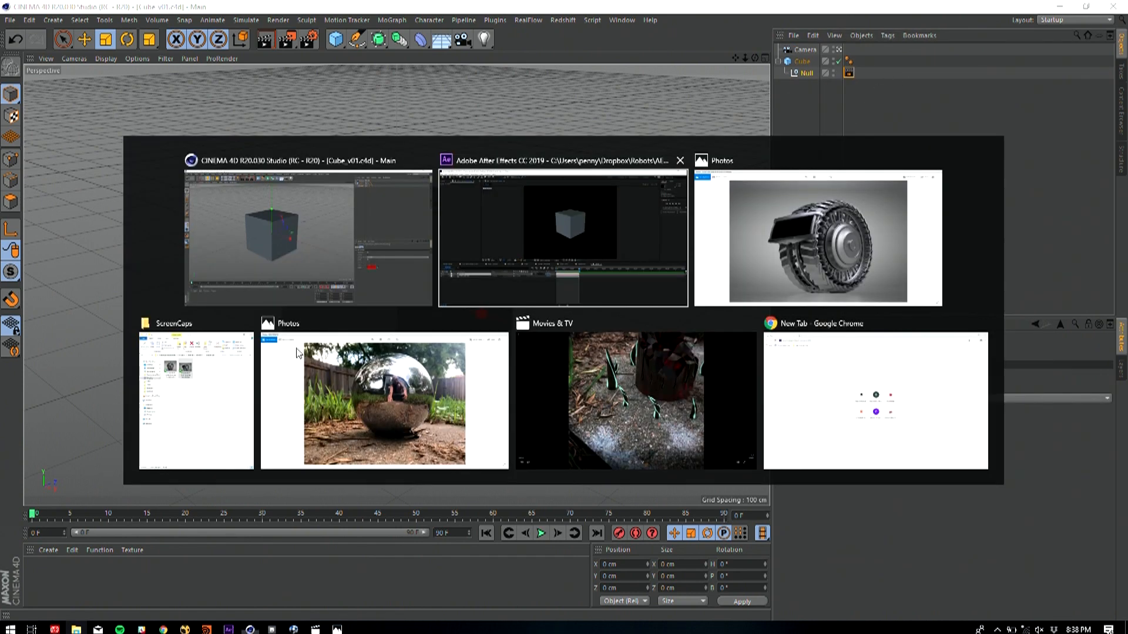
Return to the After Effects comp and scrub to a later frame to check the extracted camera and null
left_click(562, 238)
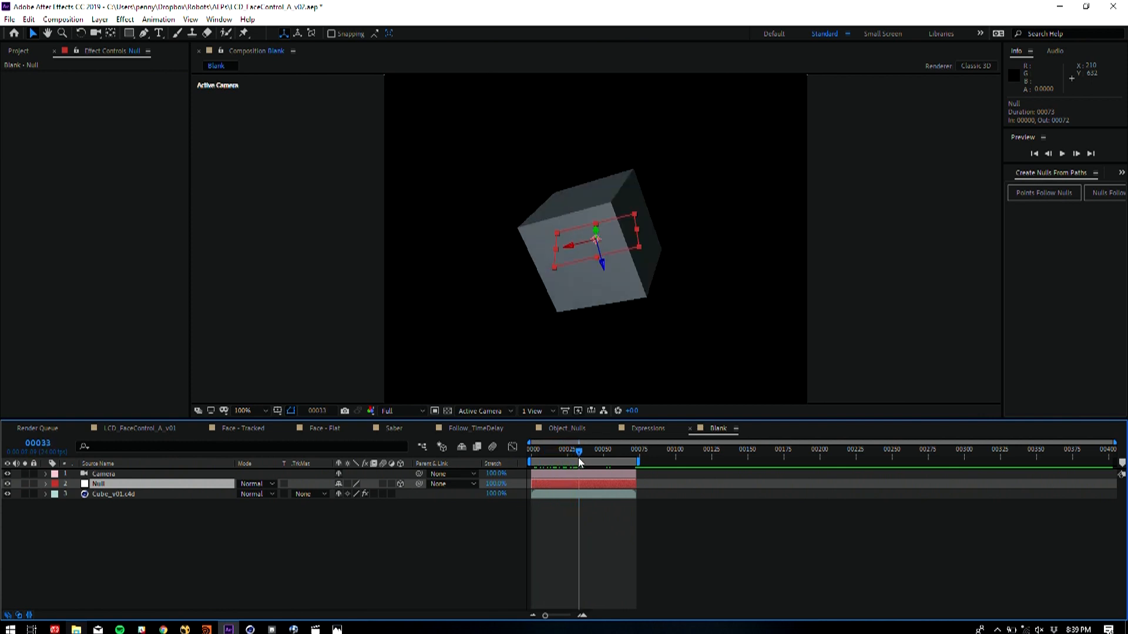
left_click(529, 448)
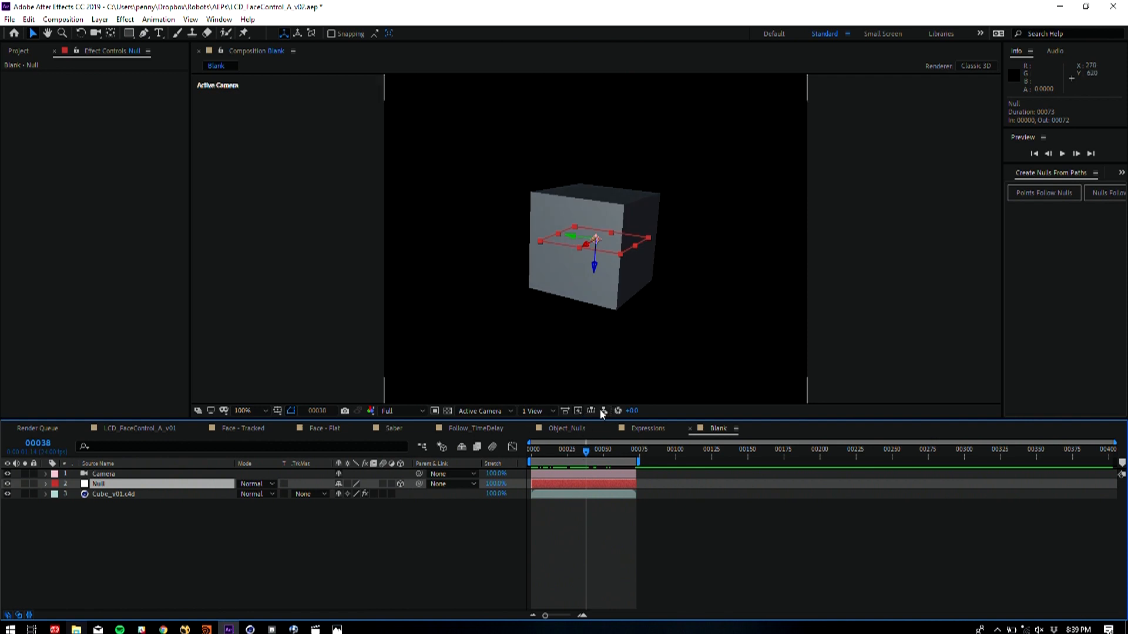
mouse_move(612, 440)
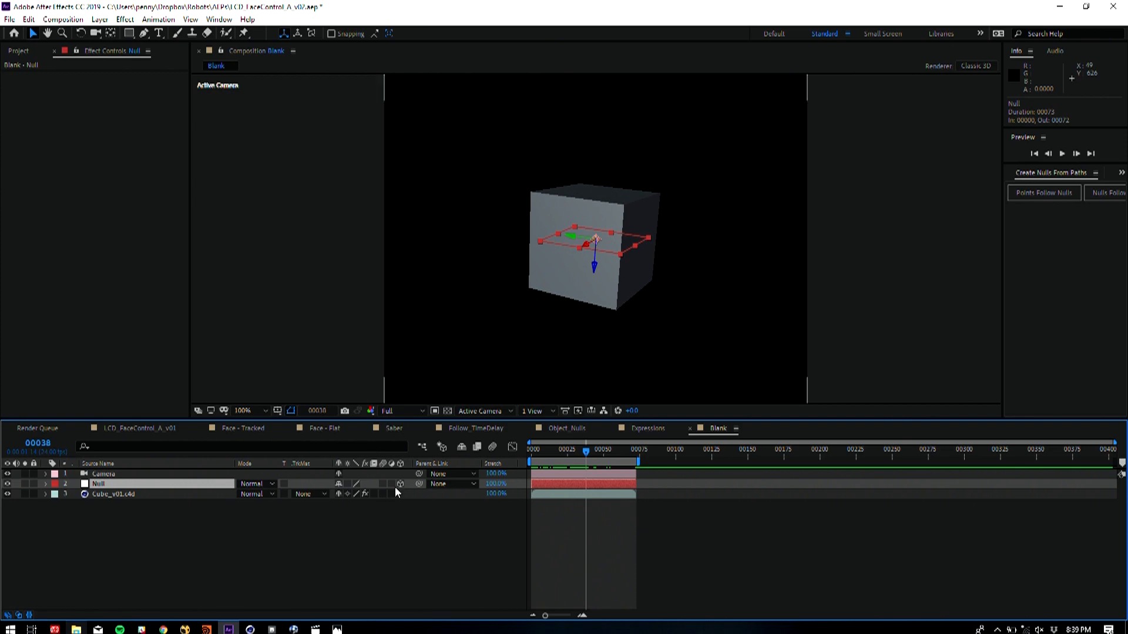
mouse_move(388, 523)
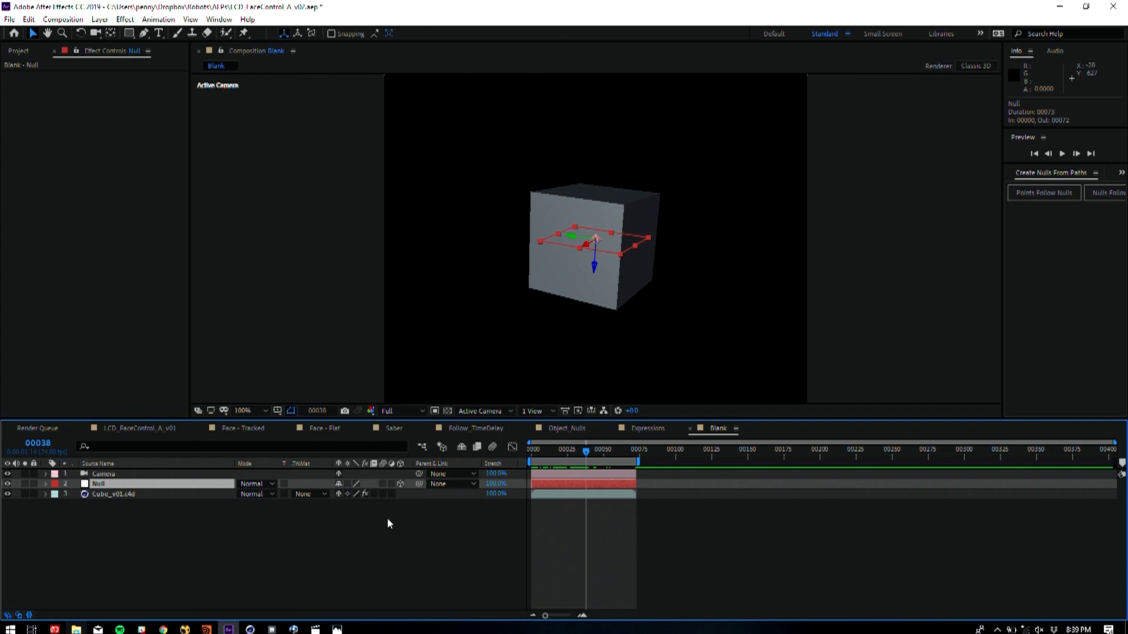